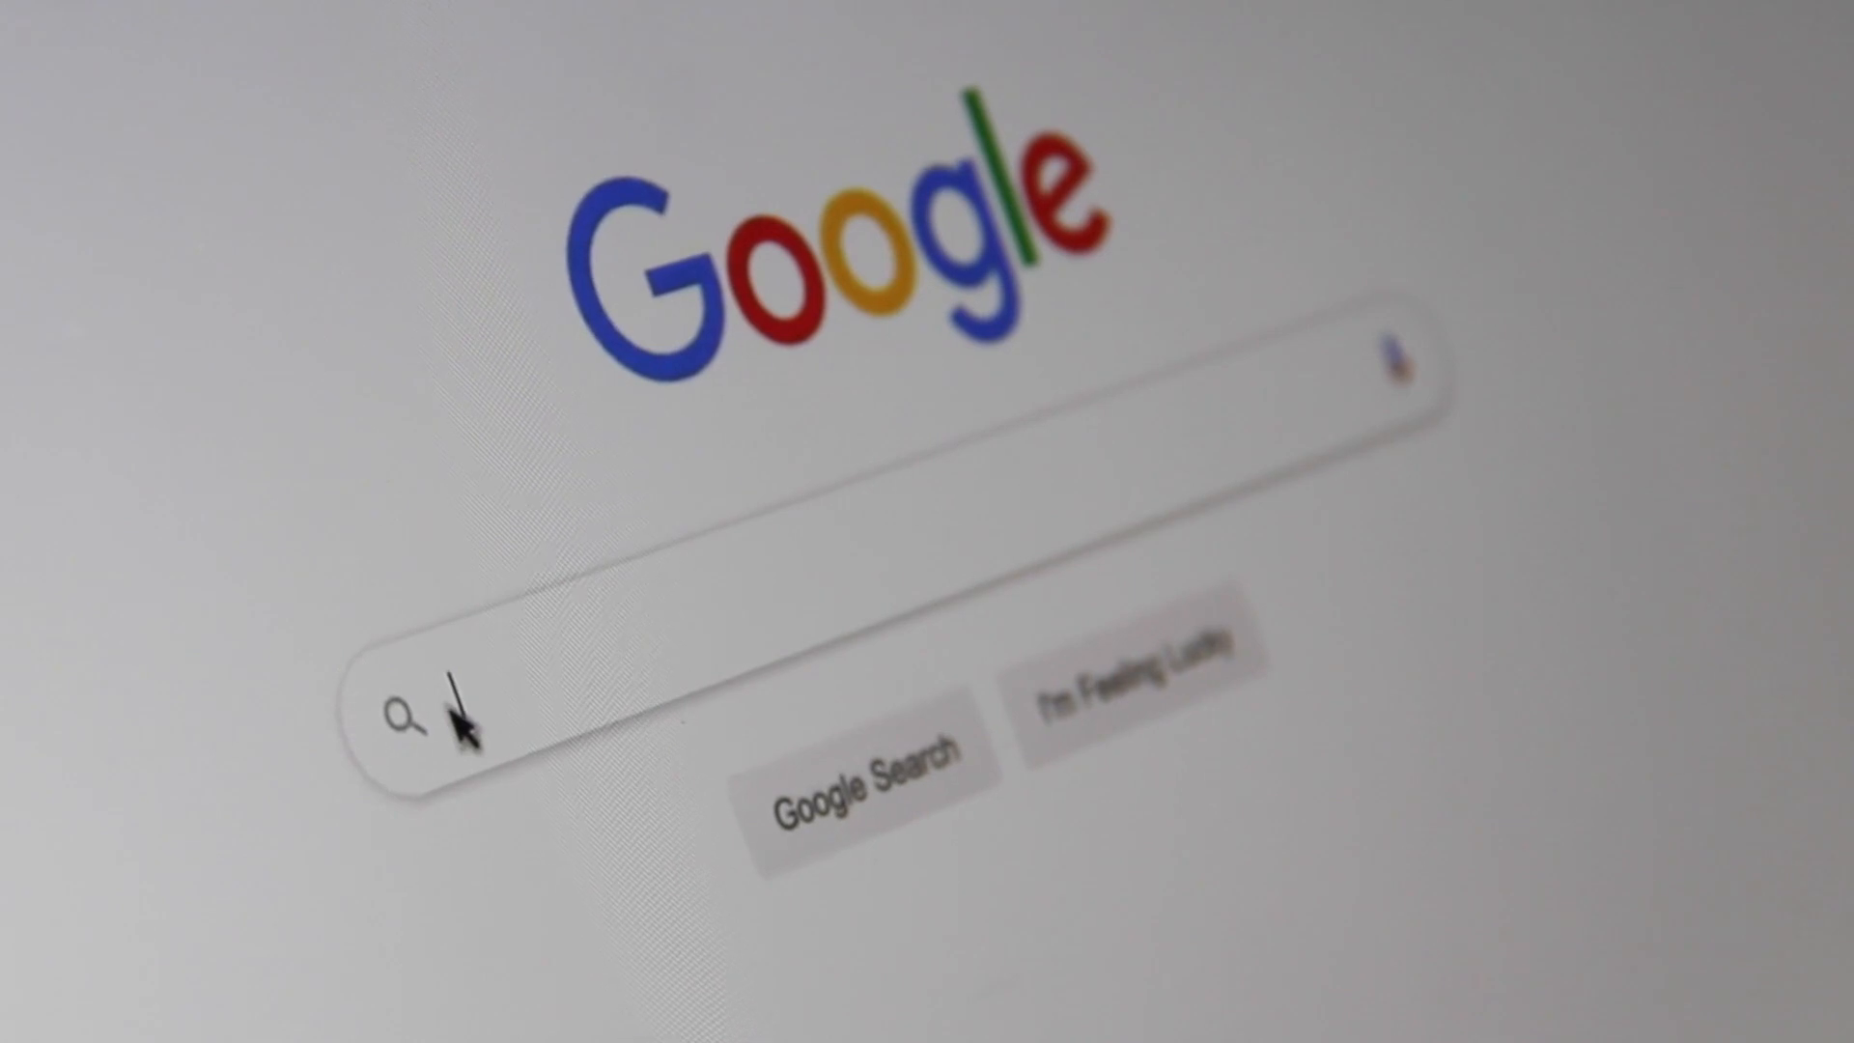
type("Search Engine")
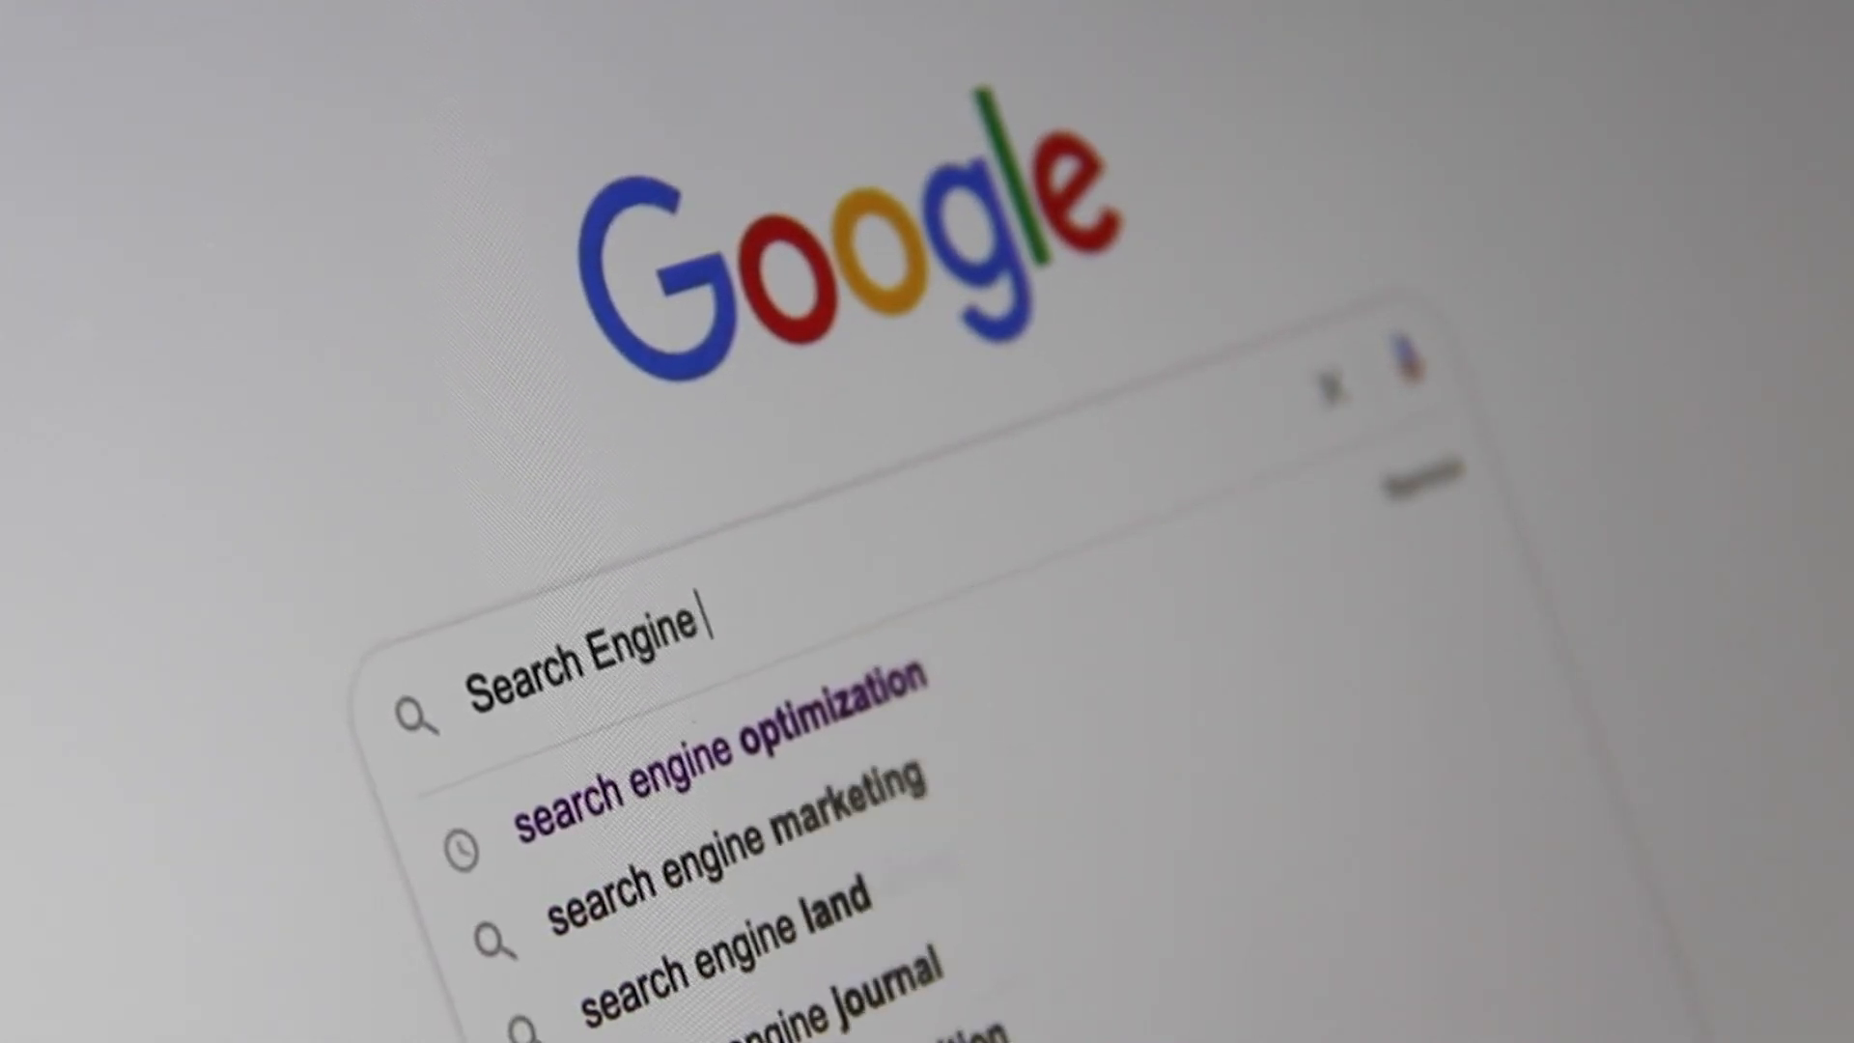
type("Optimiz")
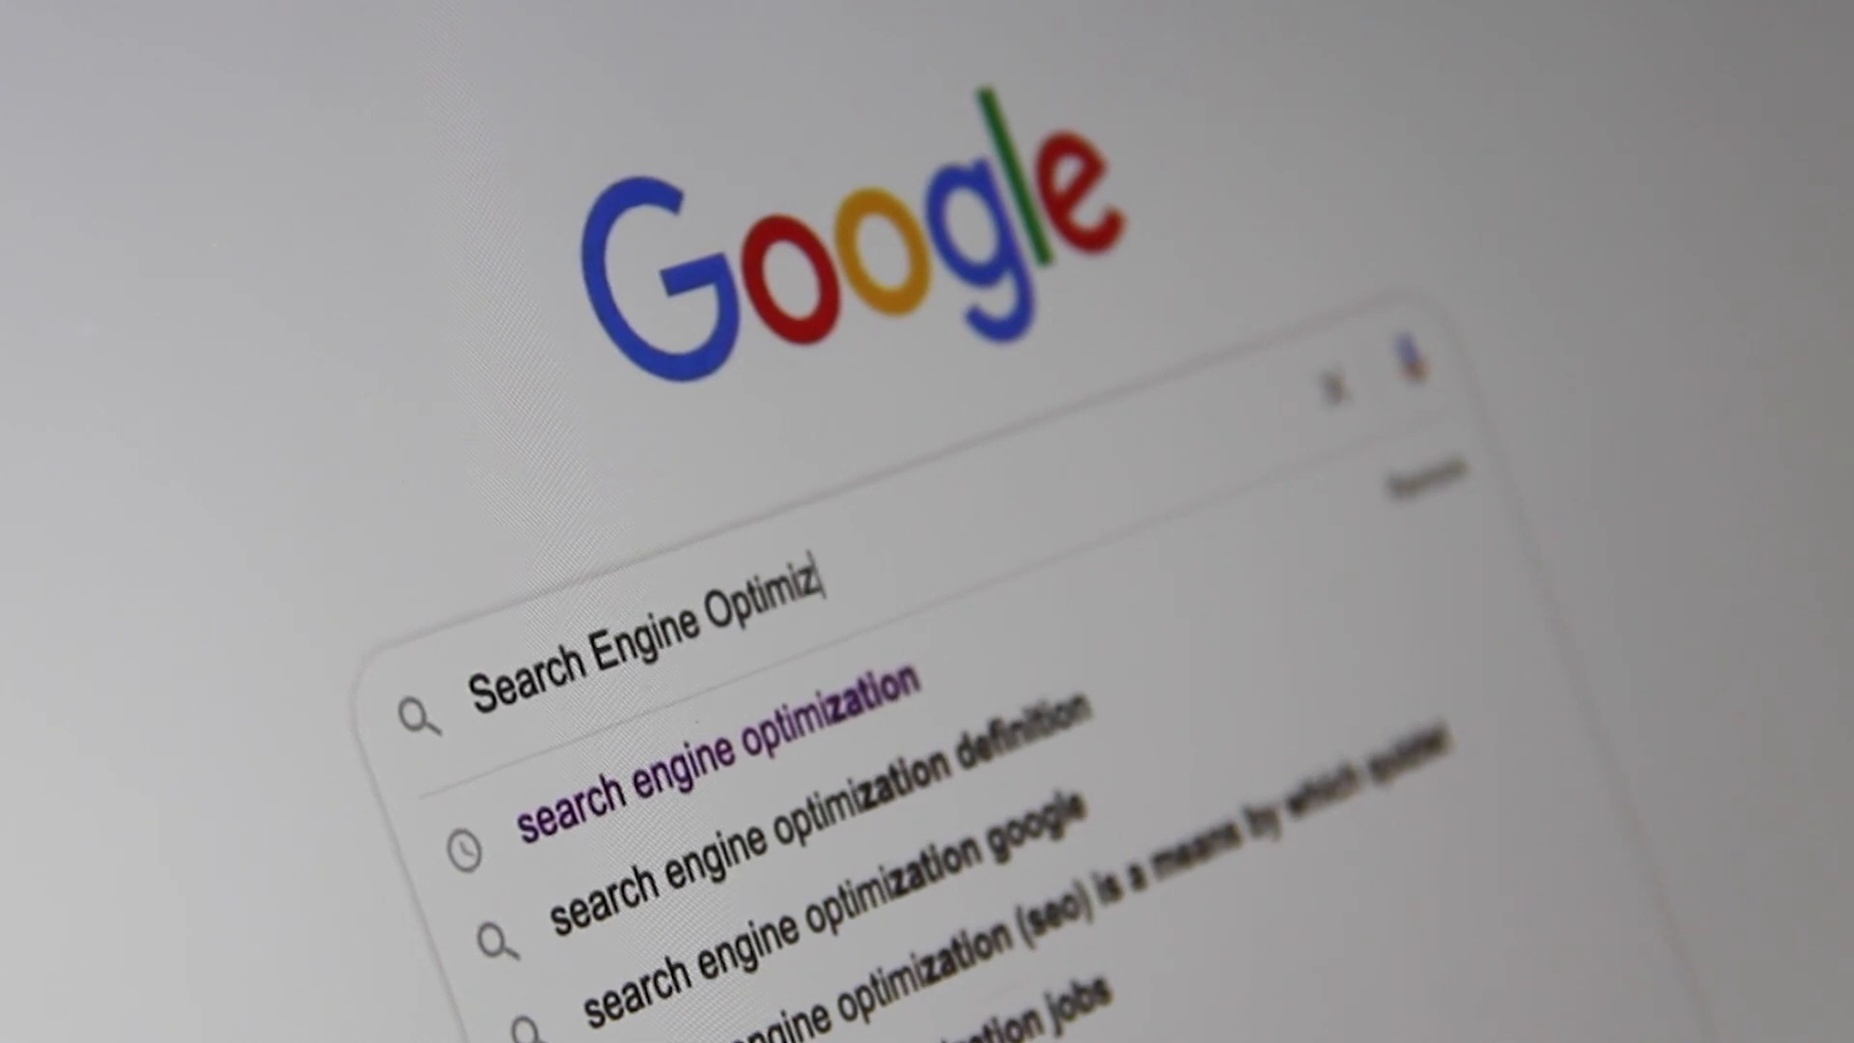
type("ation")
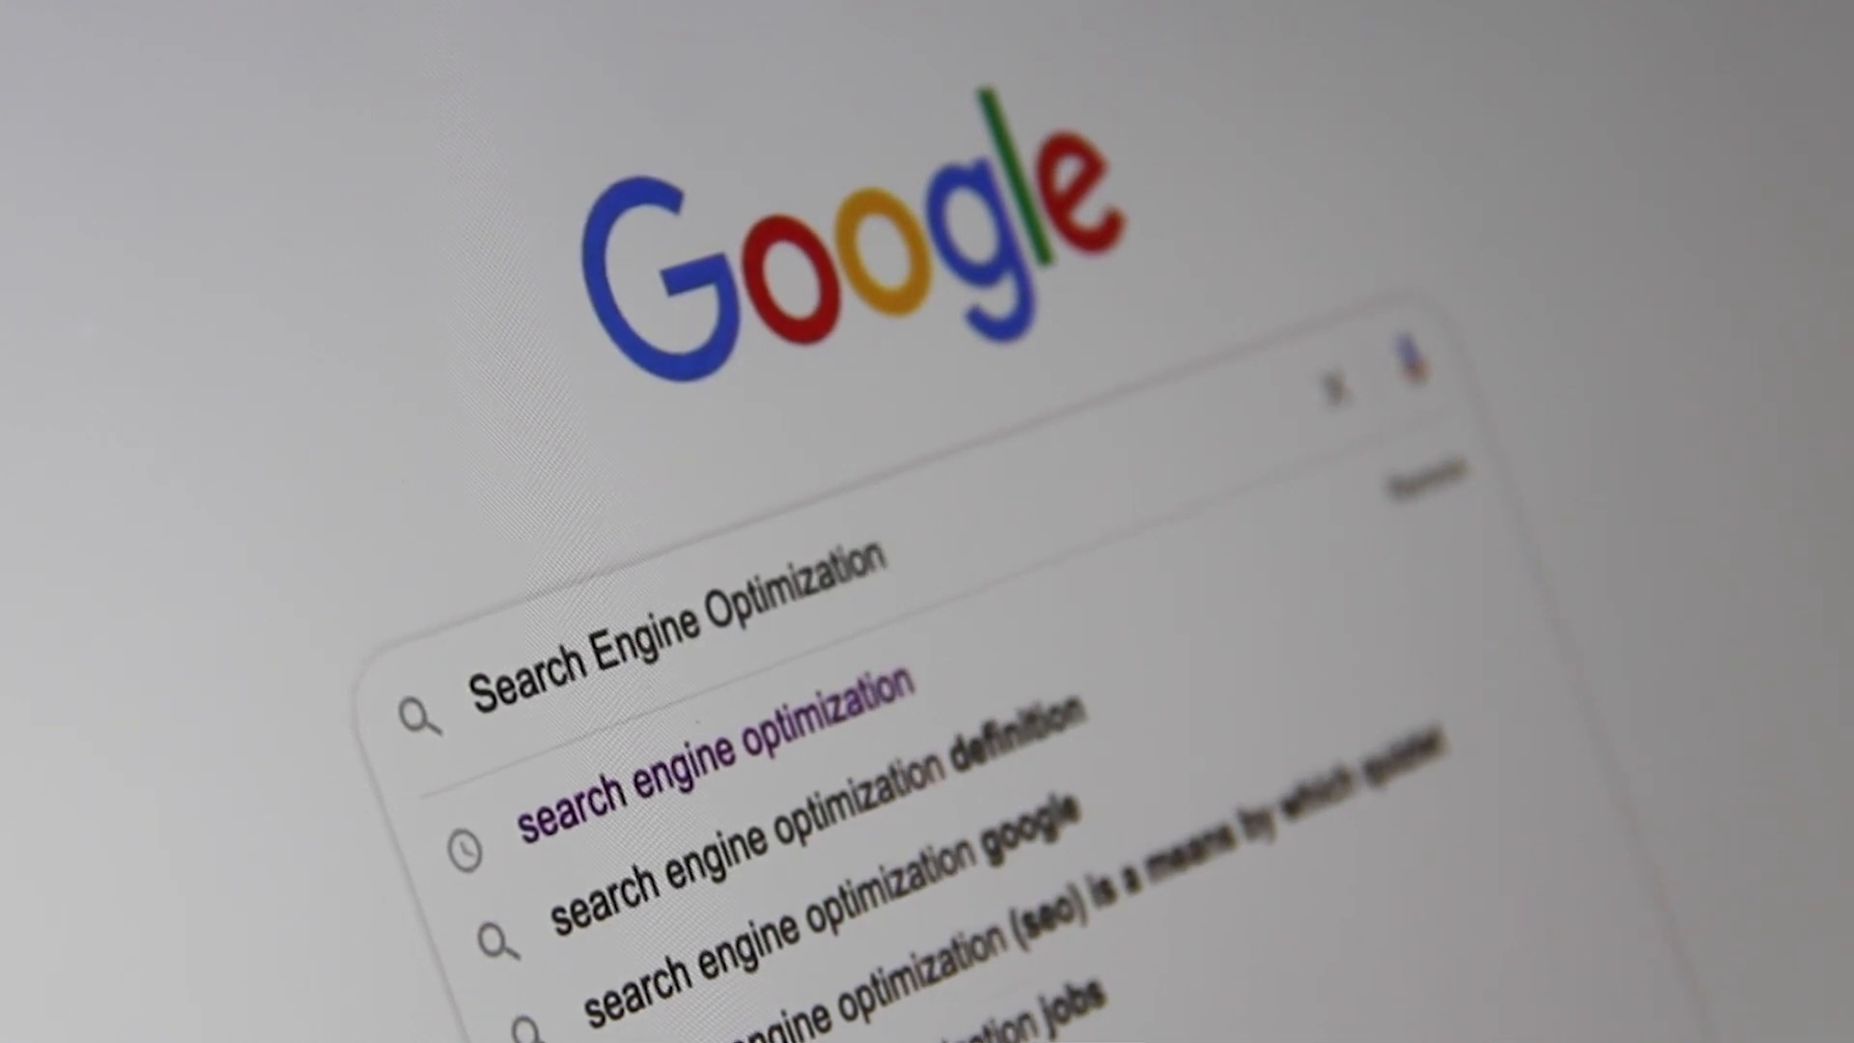